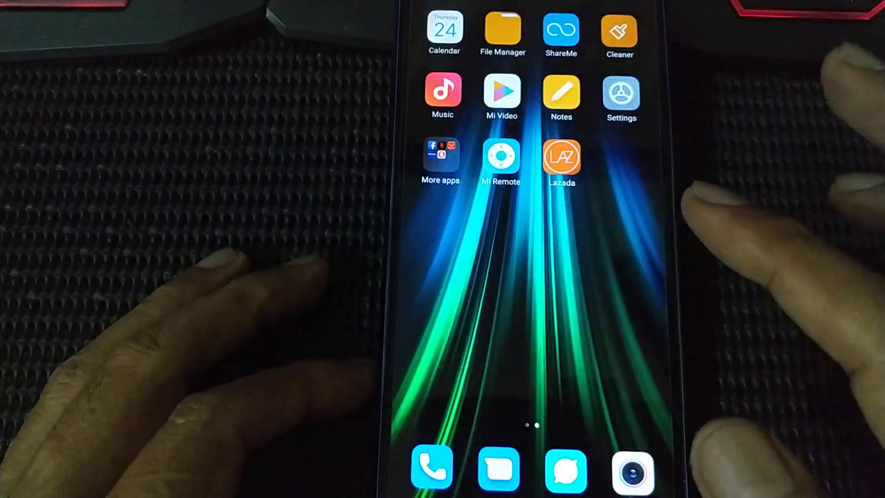
View the Redmi Note 8 Pro model, MIUI Global 10.4.1 and Android 9 details in My device
{"action": "left_click", "coordinate": [619, 97]}
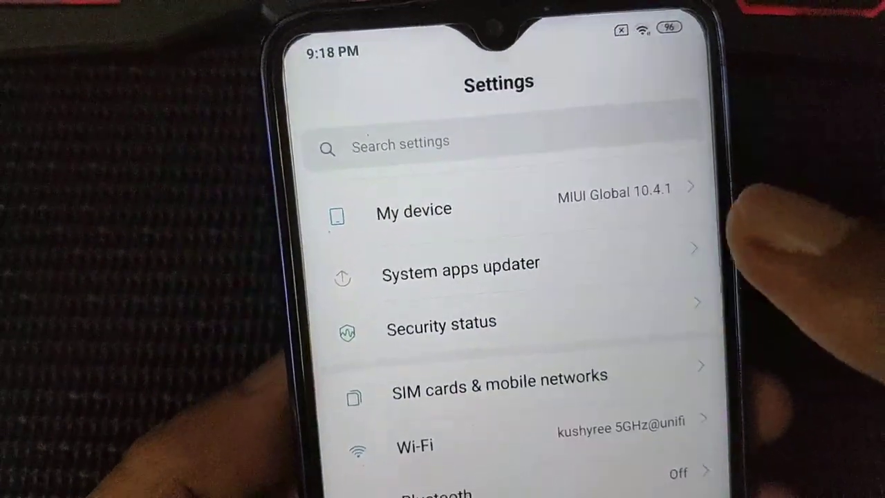
{"action": "left_click", "coordinate": [413, 210]}
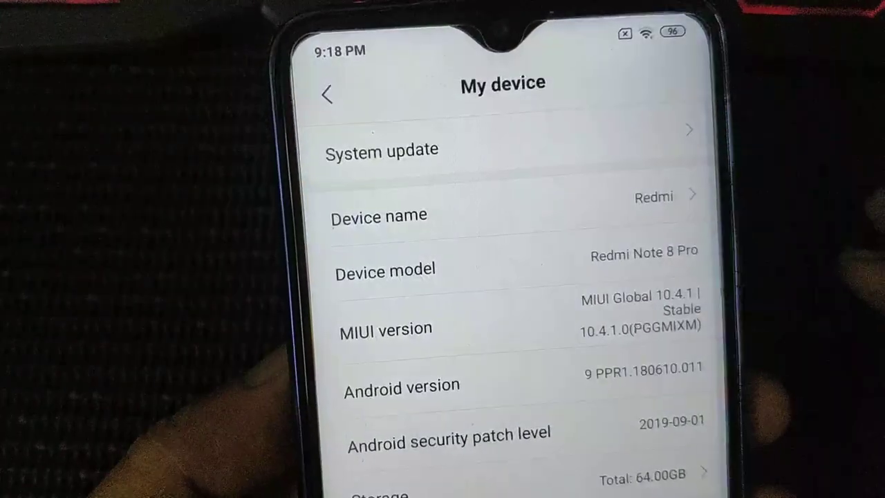
{"action": "left_click", "coordinate": [380, 149]}
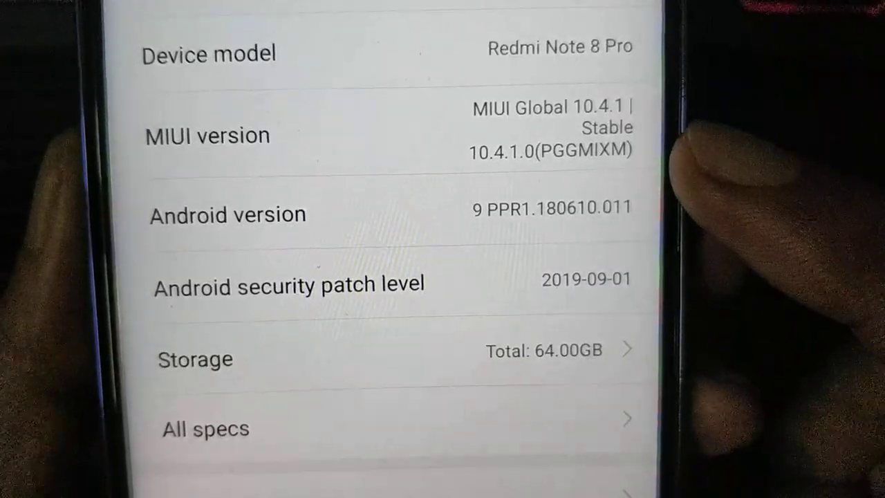
{"action": "scroll", "scroll_direction": "down", "scroll_amount": 3}
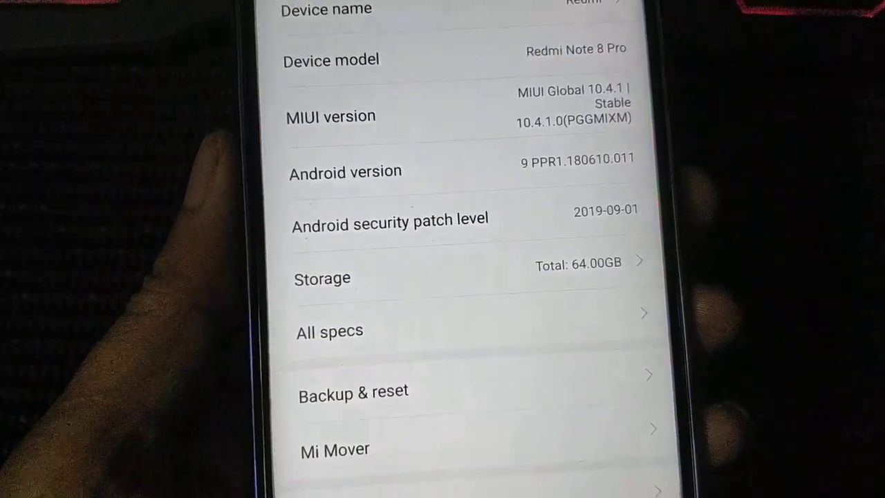
{"action": "scroll", "scroll_direction": "up", "scroll_amount": 3}
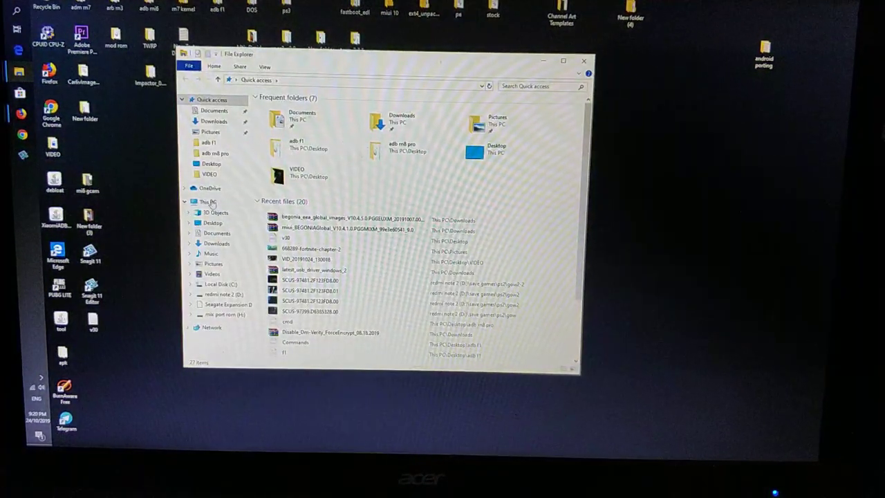
Launch Computer Management from the This PC context menu
{"action": "right_click", "coordinate": [205, 201]}
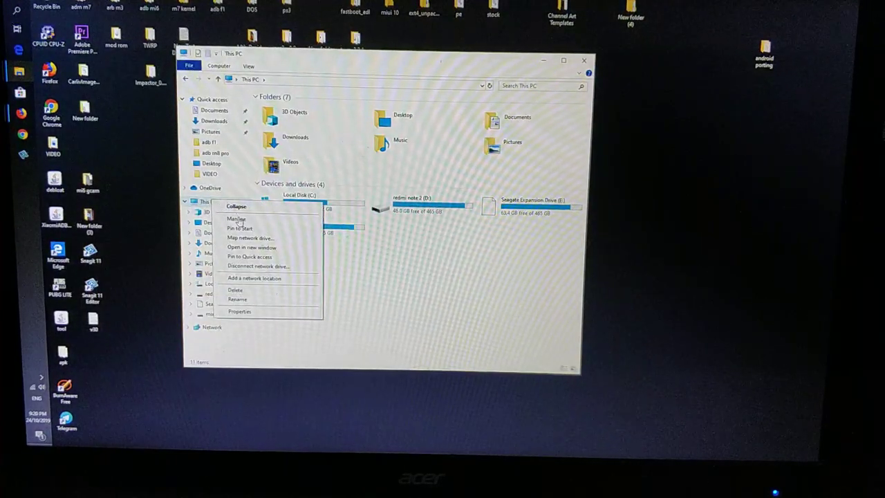
{"action": "left_click", "coordinate": [235, 219]}
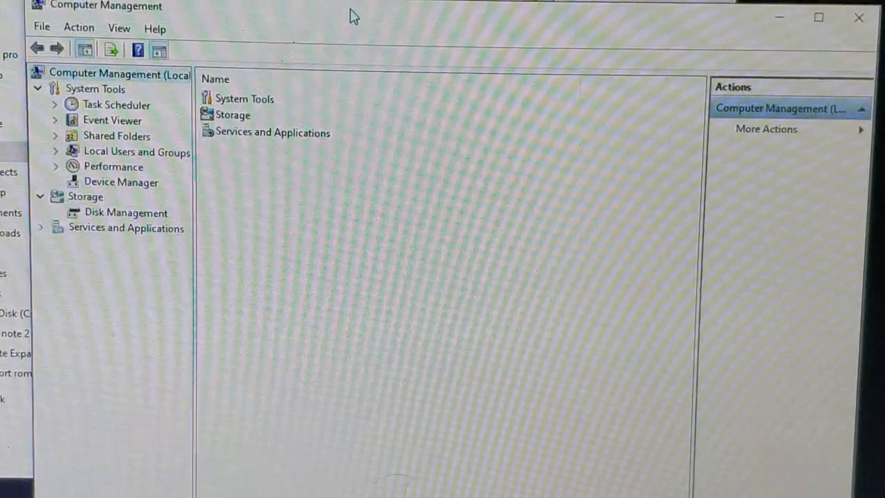
{"action": "mouse_move", "coordinate": [137, 192]}
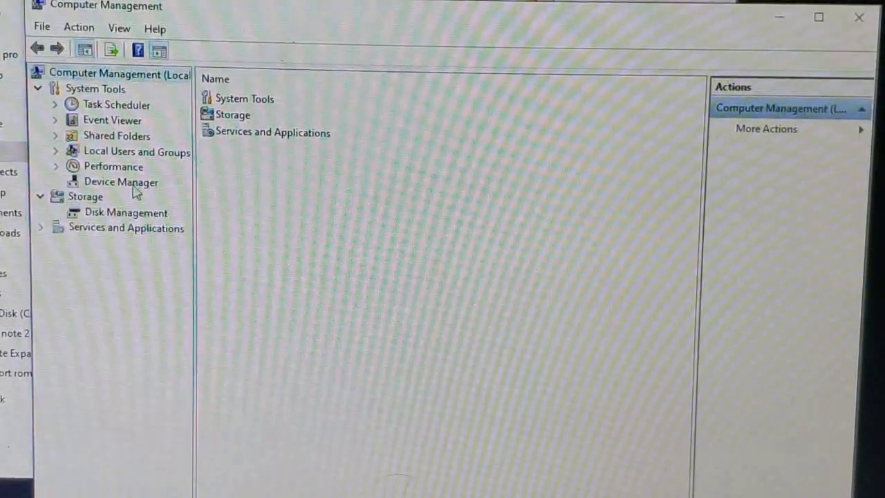
Show the phone as an Android Bootloader Interface under Android Phone in Device Manager
{"action": "left_click", "coordinate": [122, 182]}
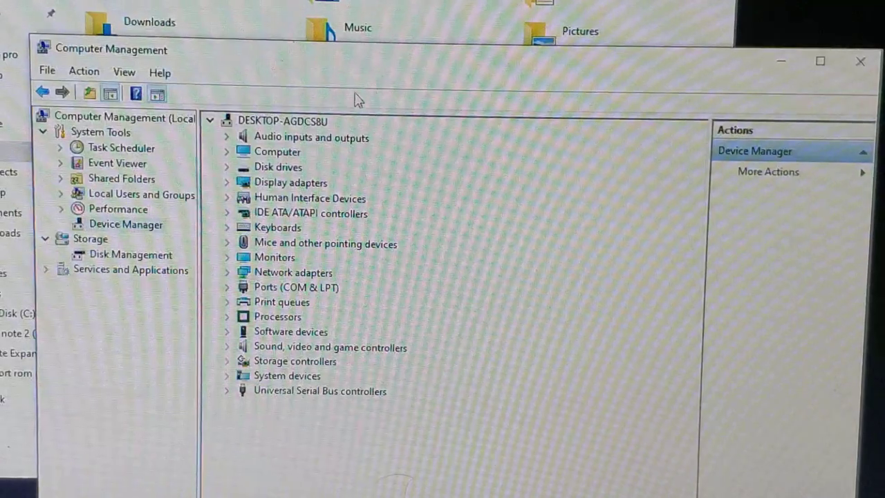
{"action": "mouse_move", "coordinate": [297, 145]}
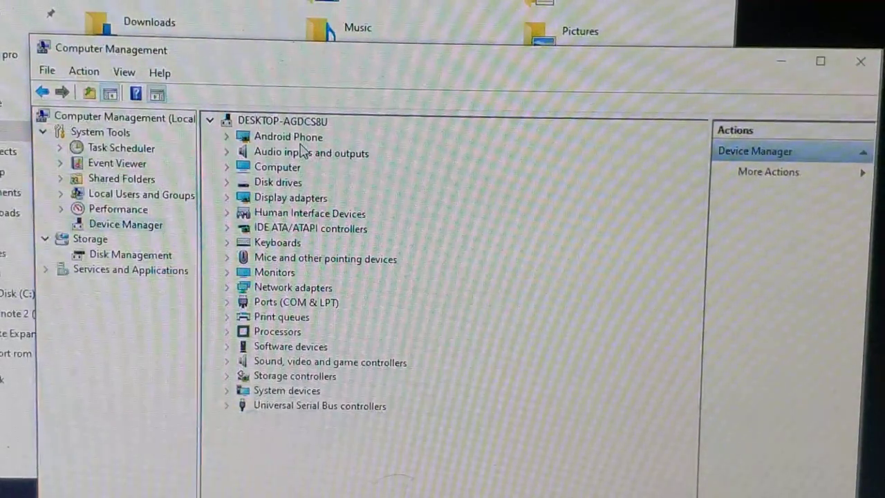
{"action": "mouse_move", "coordinate": [270, 146]}
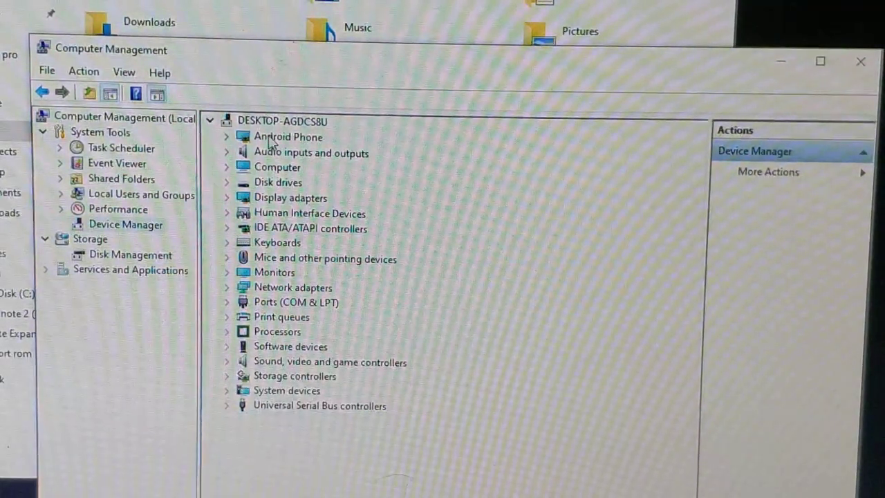
{"action": "left_click", "coordinate": [226, 137]}
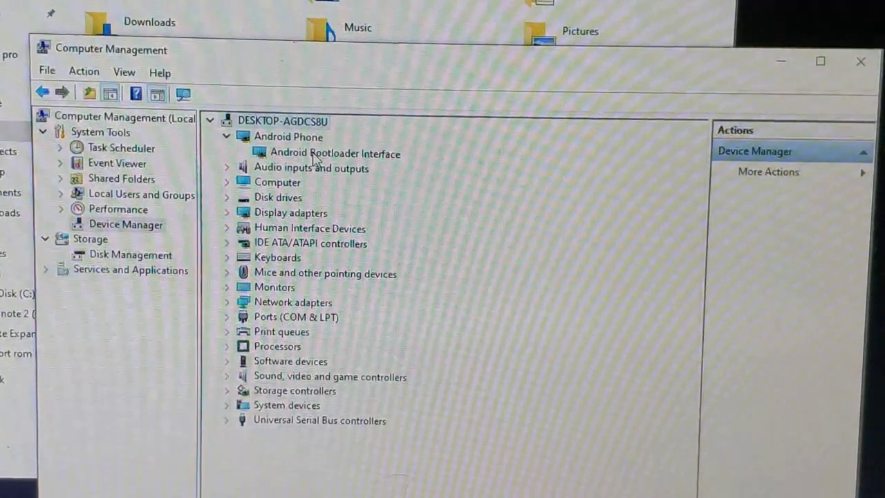
{"action": "mouse_move", "coordinate": [423, 169]}
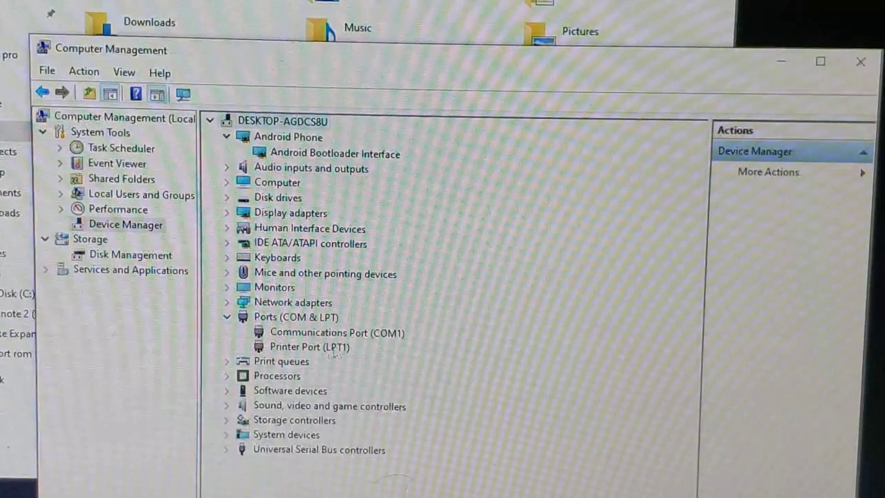
{"action": "mouse_move", "coordinate": [378, 345]}
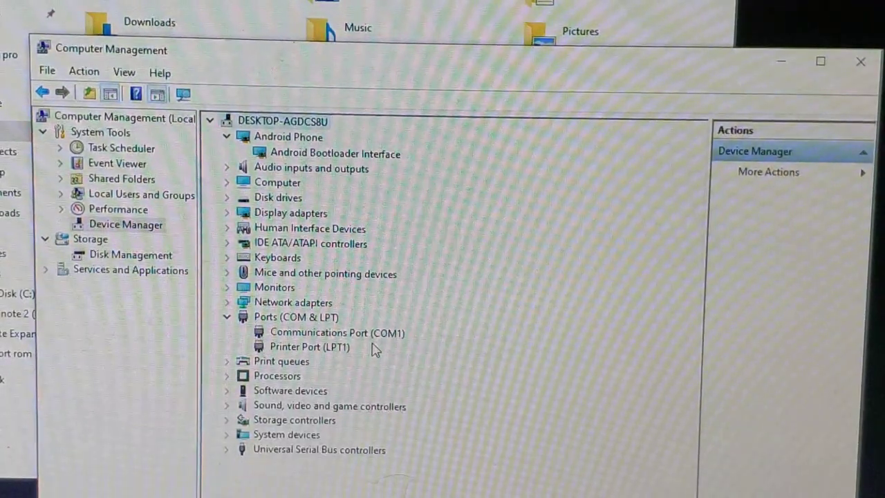
{"action": "mouse_move", "coordinate": [332, 305]}
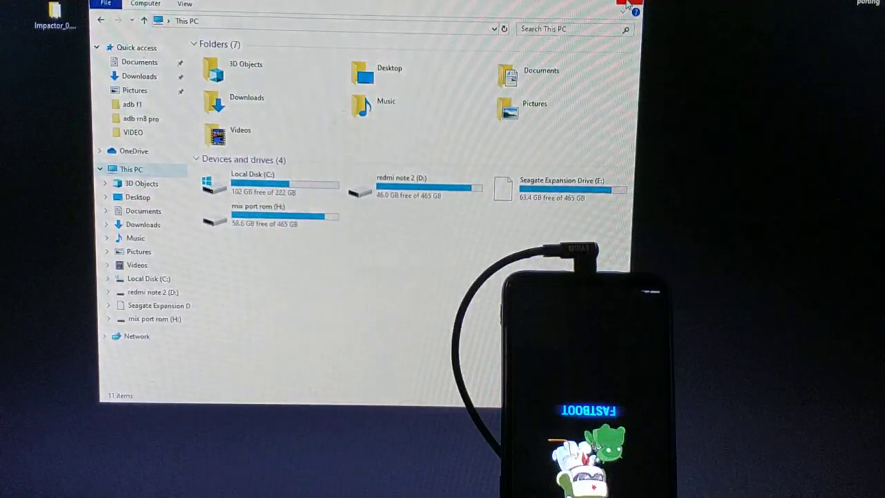
Start a PowerShell window in the adb rn8 pro folder holding fastboot and recovery.img
{"action": "left_click", "coordinate": [628, 3]}
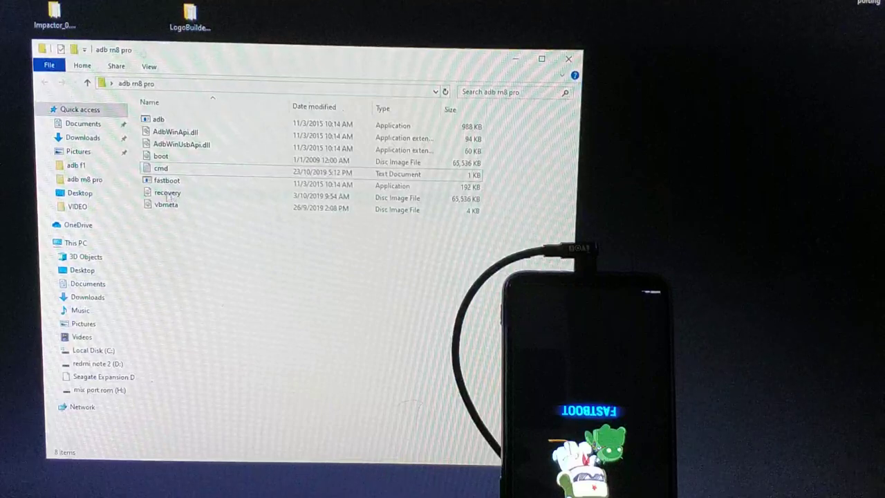
{"action": "mouse_move", "coordinate": [168, 196]}
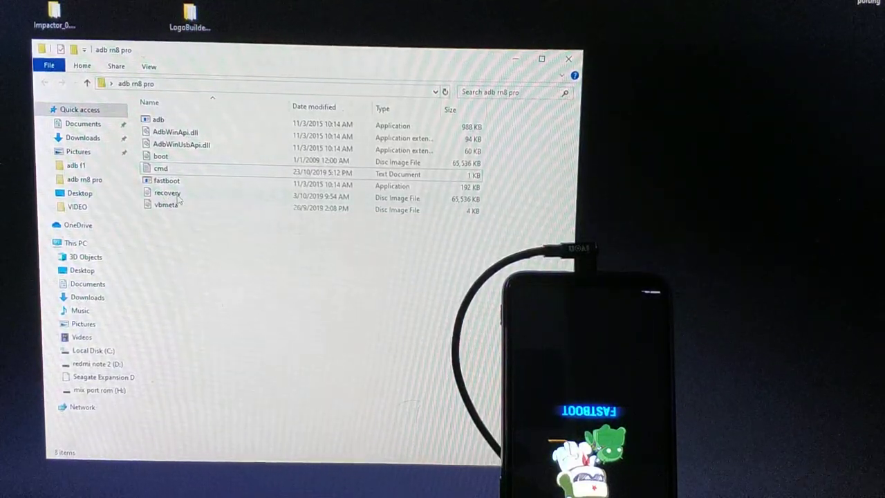
{"action": "mouse_move", "coordinate": [163, 204]}
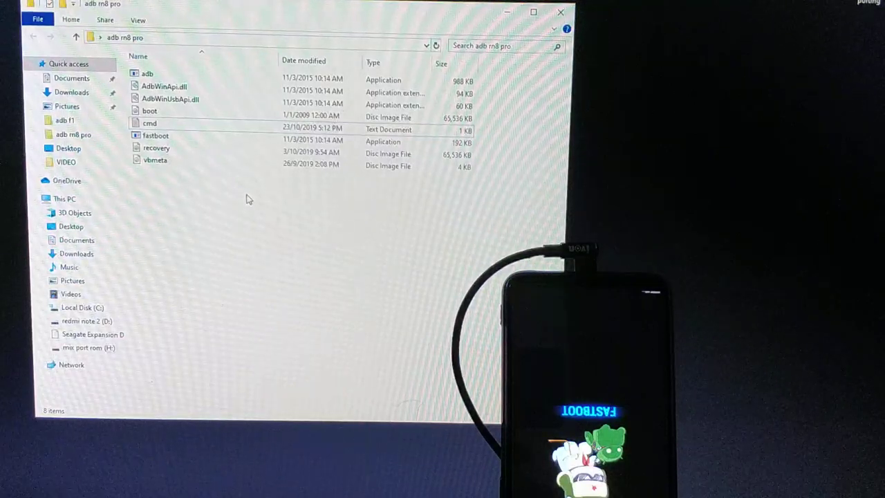
{"action": "right_click", "coordinate": [248, 199]}
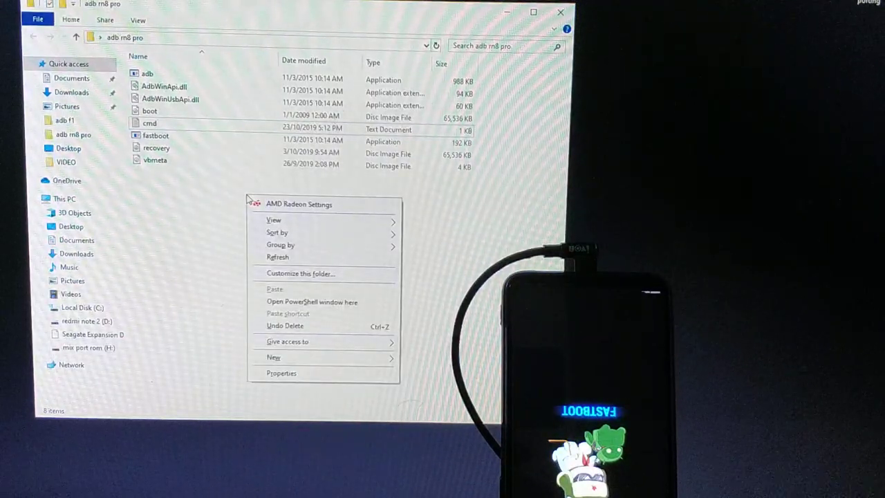
{"action": "mouse_move", "coordinate": [302, 307]}
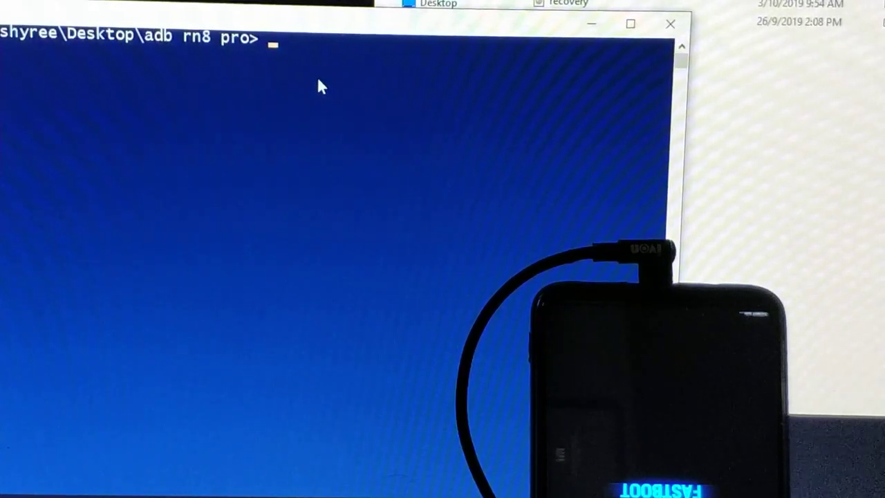
Enter the unfinished command 'fastboot flash recovery' at the prompt
{"action": "type", "text": "fastb"}
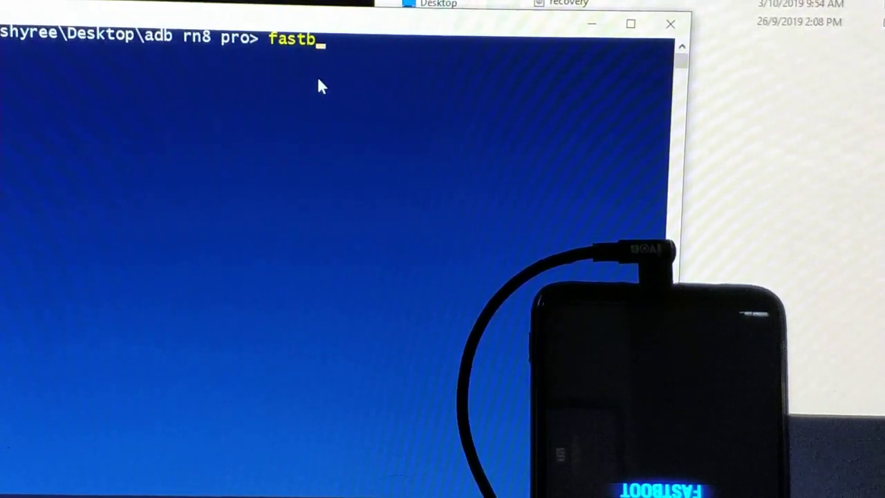
{"action": "type", "text": "oot"}
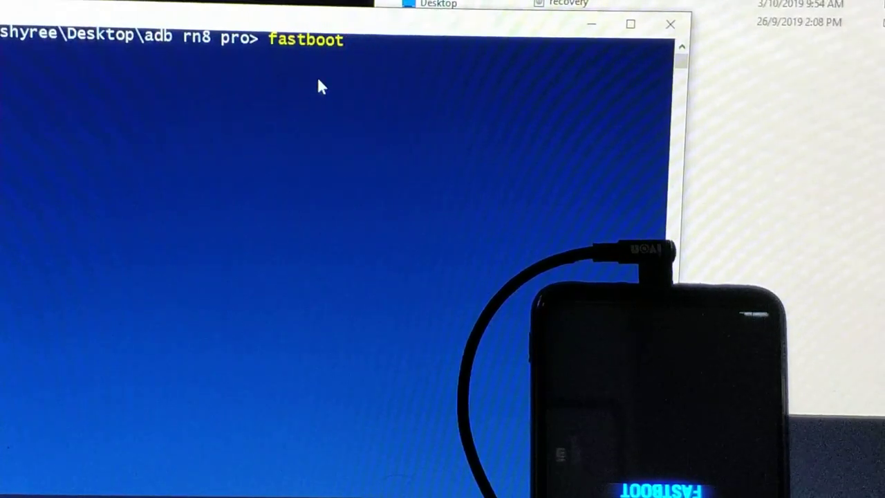
{"action": "type", "text": "flash"}
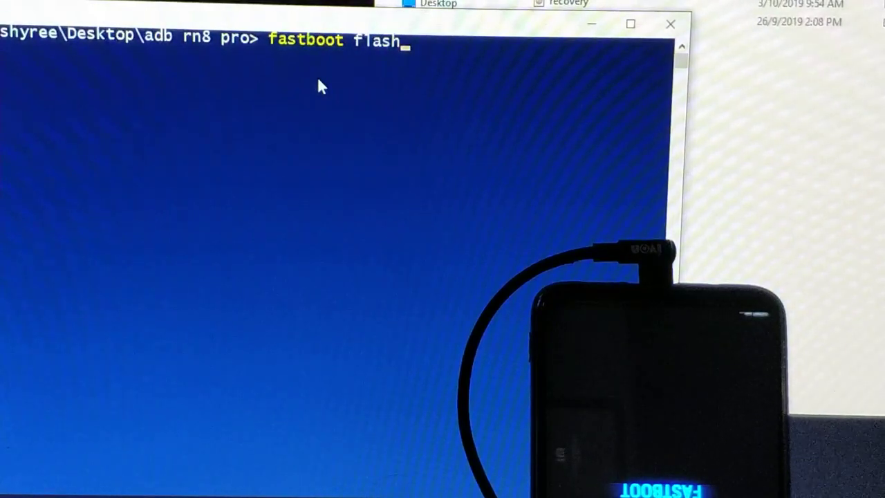
{"action": "type", "text": "reco"}
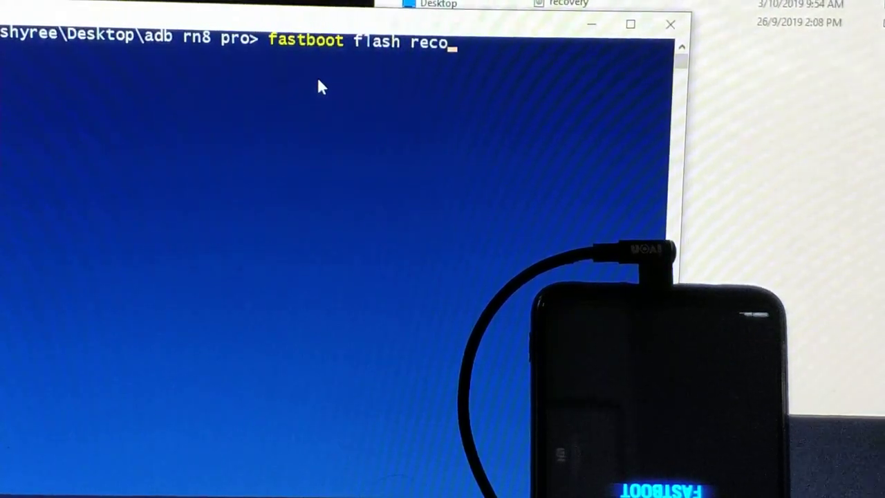
{"action": "type", "text": "very"}
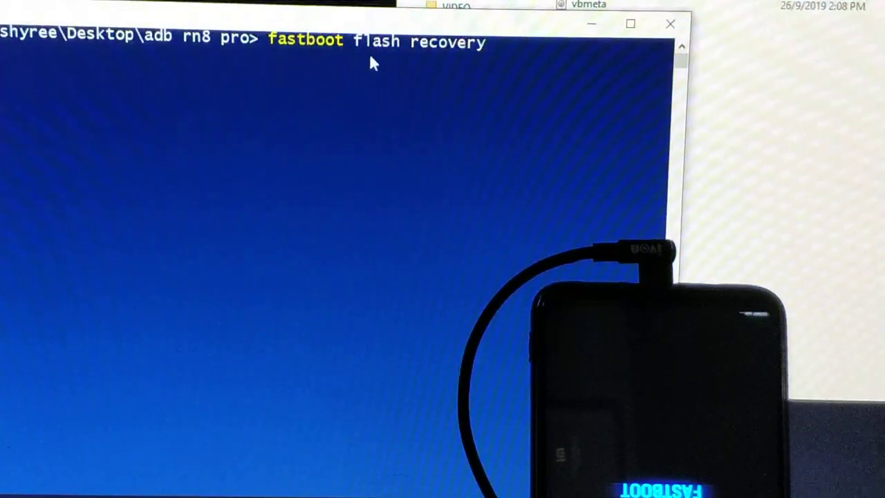
{"action": "mouse_move", "coordinate": [528, 58]}
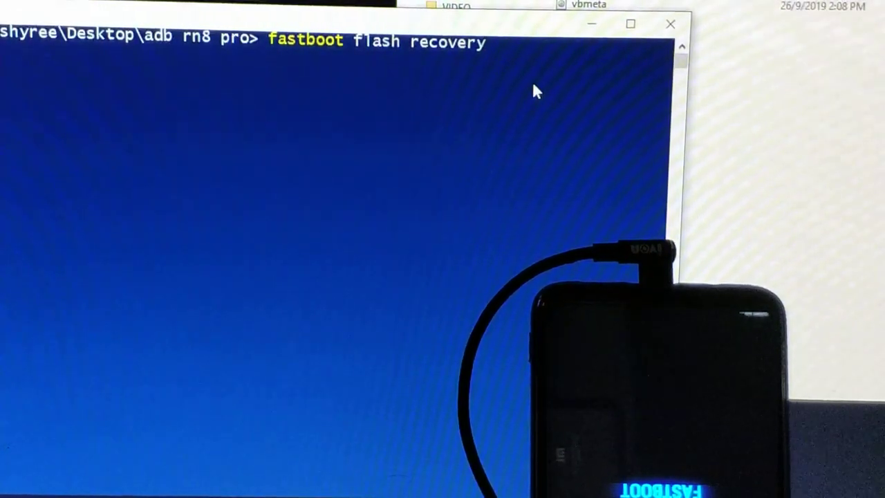
Run 'fastboot flash recovery recovery.img', finishing OKAY in 2.899s
{"action": "type", "text": "reco"}
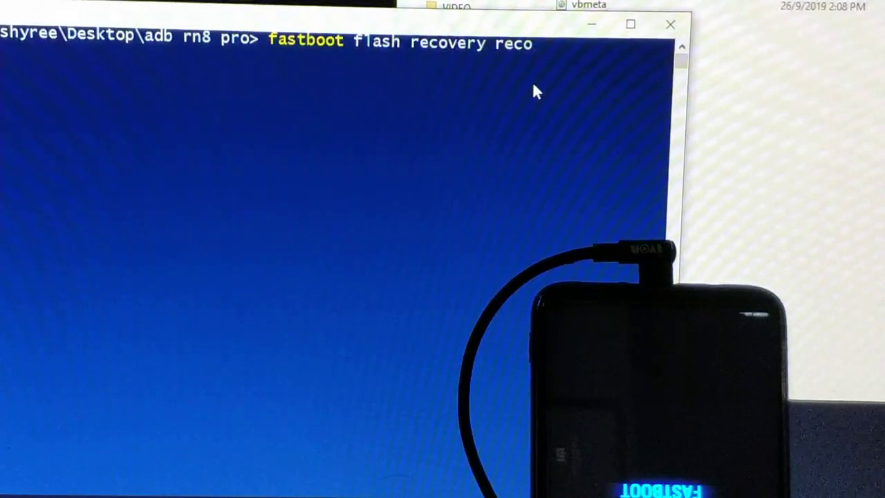
{"action": "type", "text": "very"}
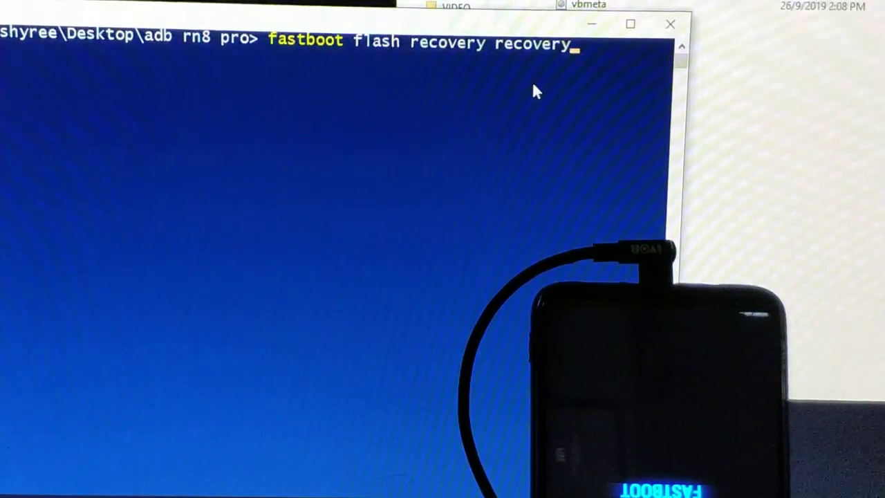
{"action": "type", "text": ".img"}
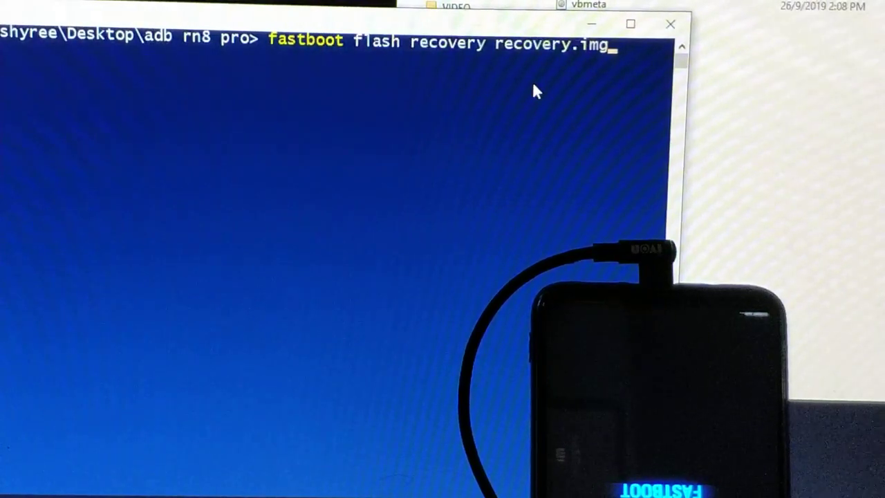
{"action": "key", "text": "Return"}
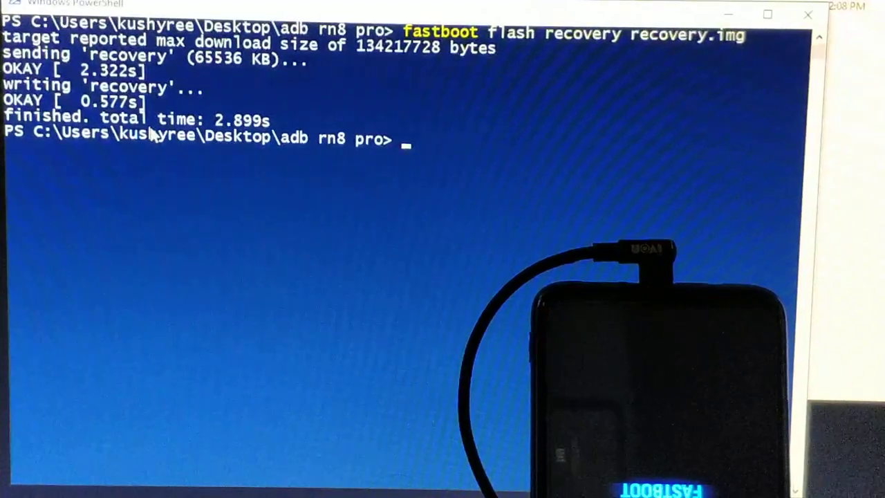
{"action": "mouse_move", "coordinate": [293, 102]}
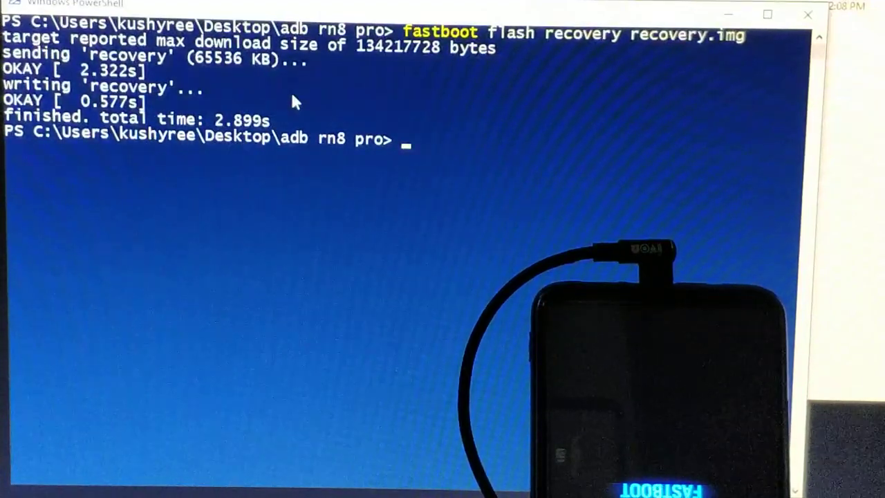